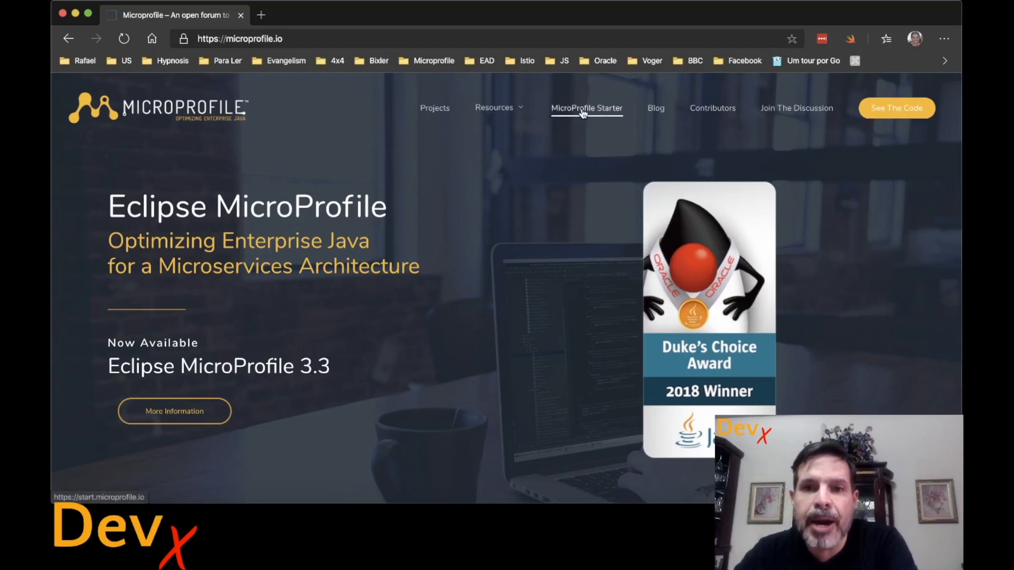
- Navigate from the microprofile.io home page to the MicroProfile Starter generator
left_click(493, 107)
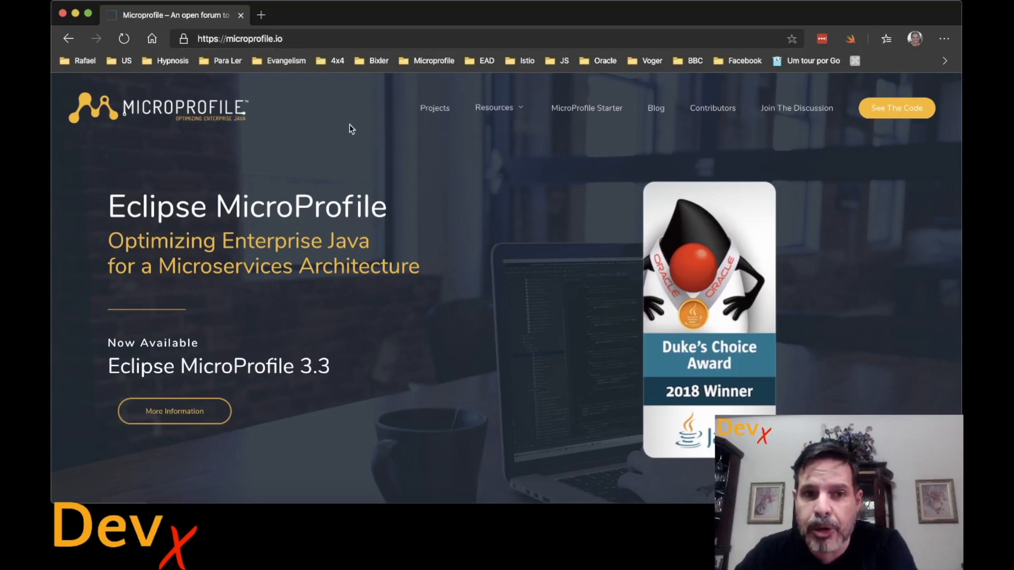
left_click(587, 108)
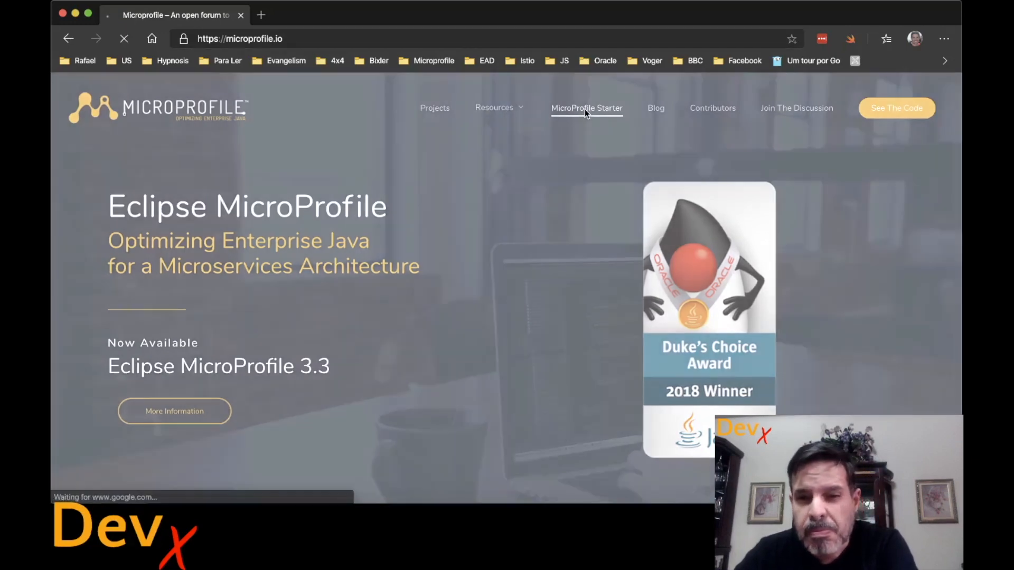
- Set groupId com.rafabene, MicroProfile version 3.2 and Java SE 11 in the Starter form
left_click(586, 108)
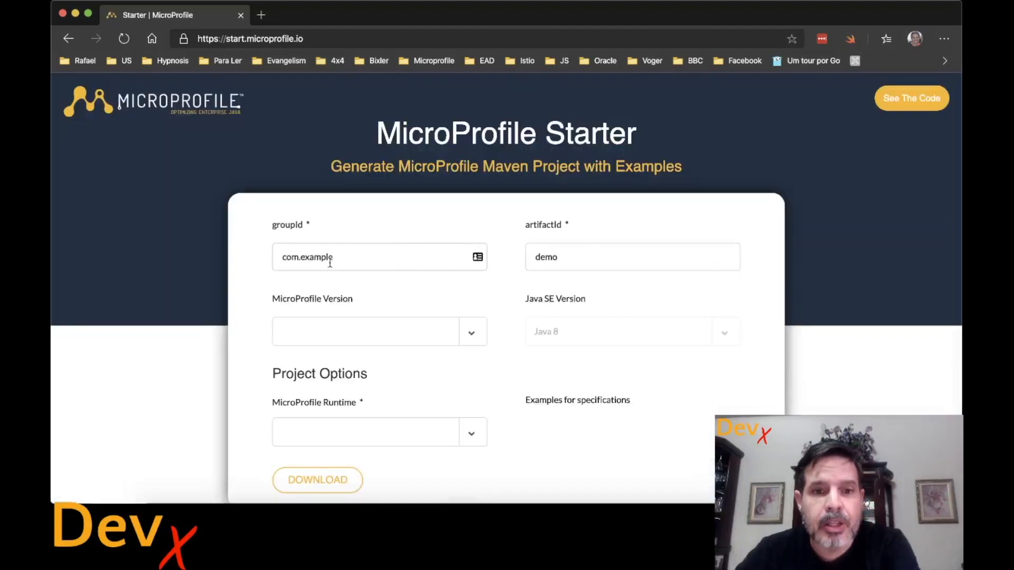
type("com.rafabene")
type("config")
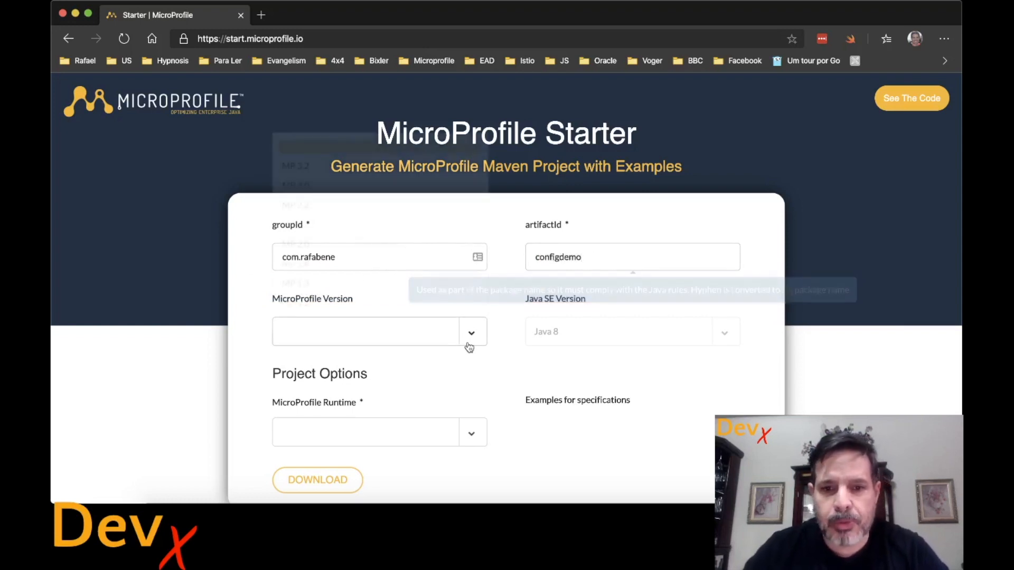
left_click(365, 331)
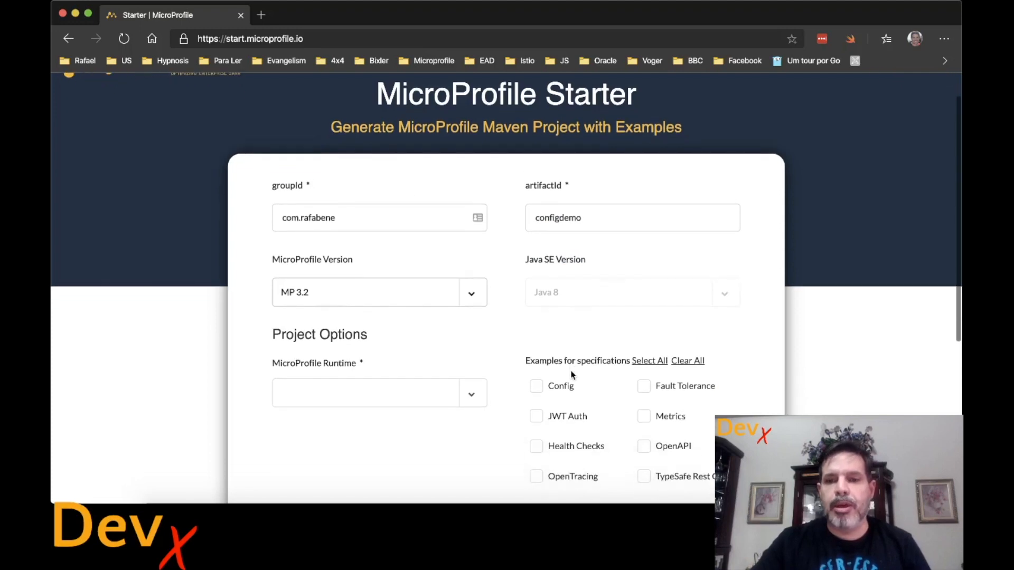
scroll("down", 3)
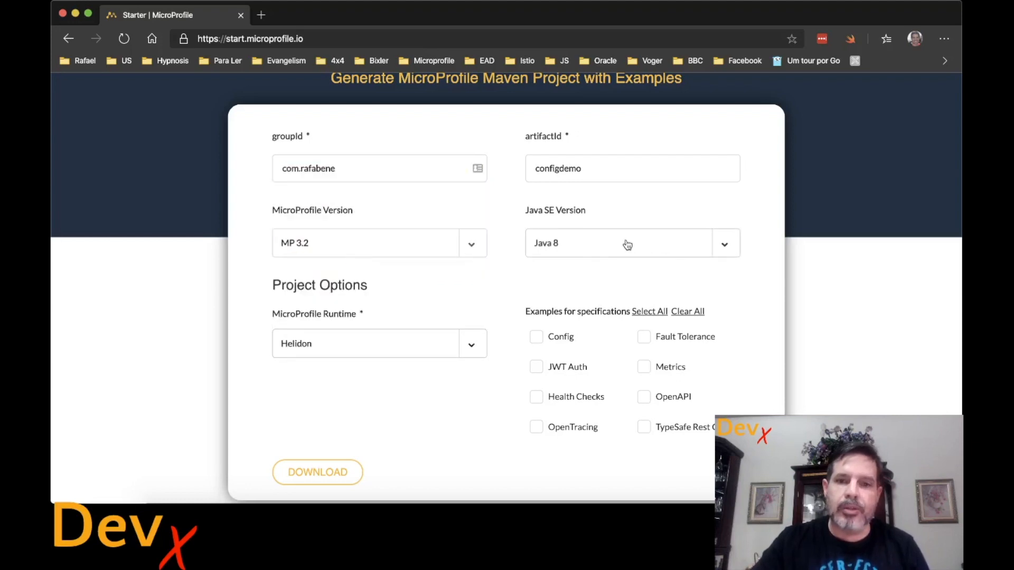
left_click(628, 243)
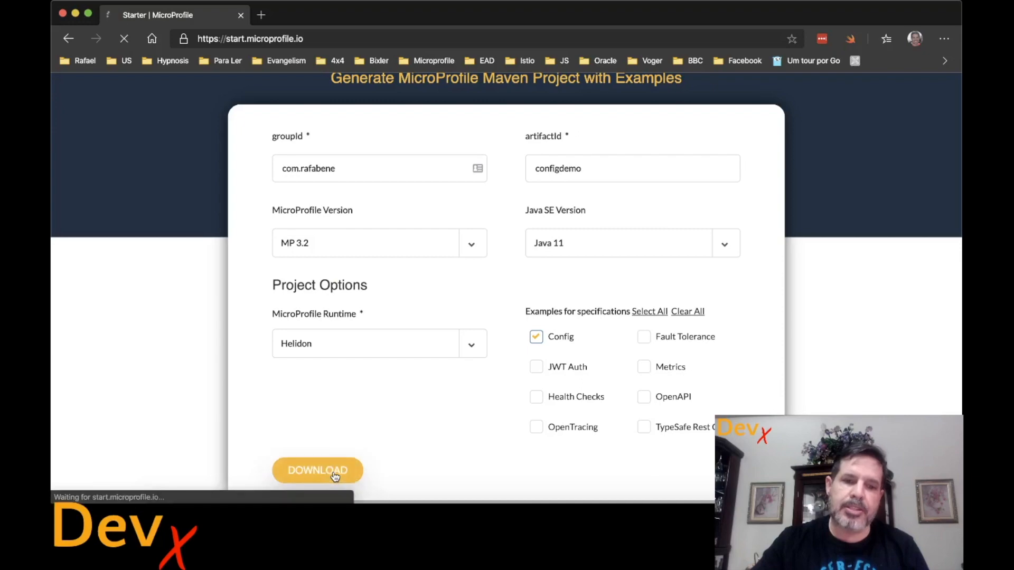
- Download the generated project and save configdemo.zip into Downloads
left_click(318, 470)
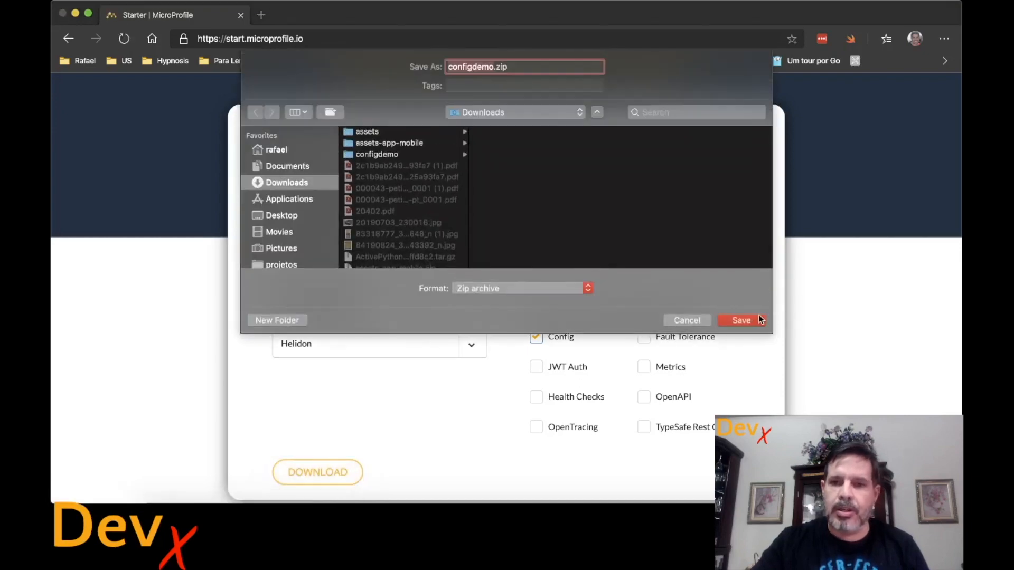
left_click(741, 320)
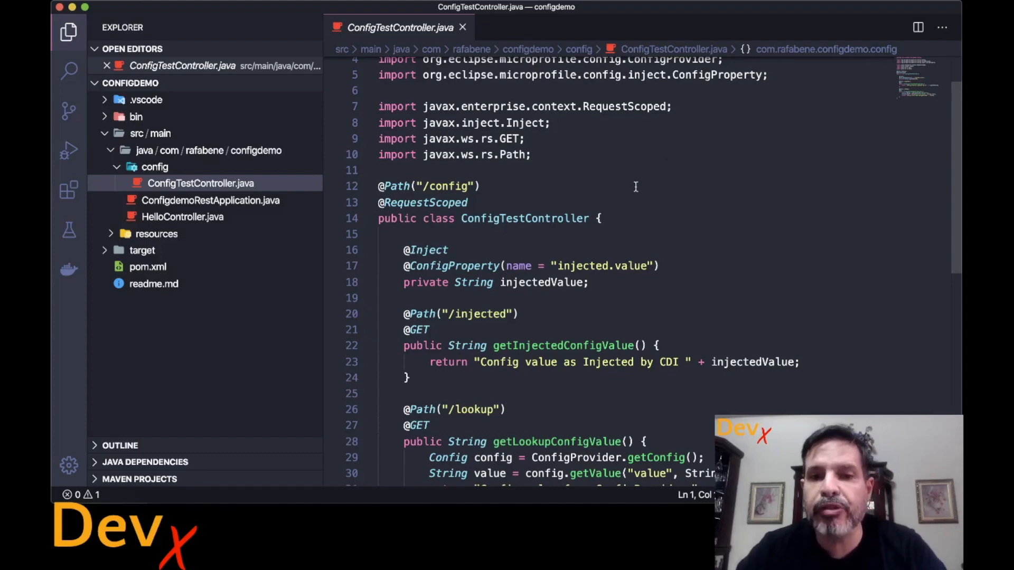
mouse_move(532, 283)
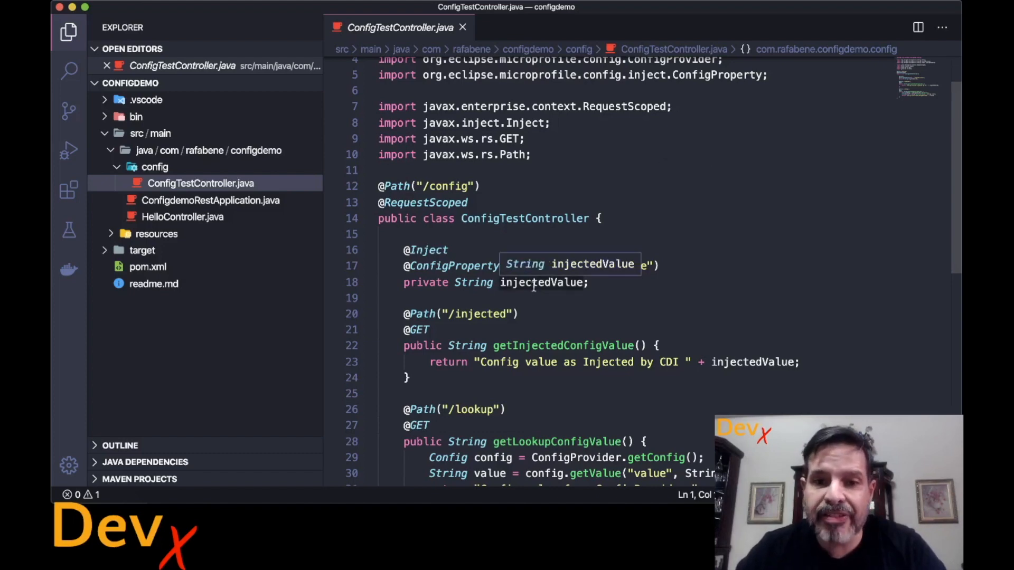
mouse_move(453, 265)
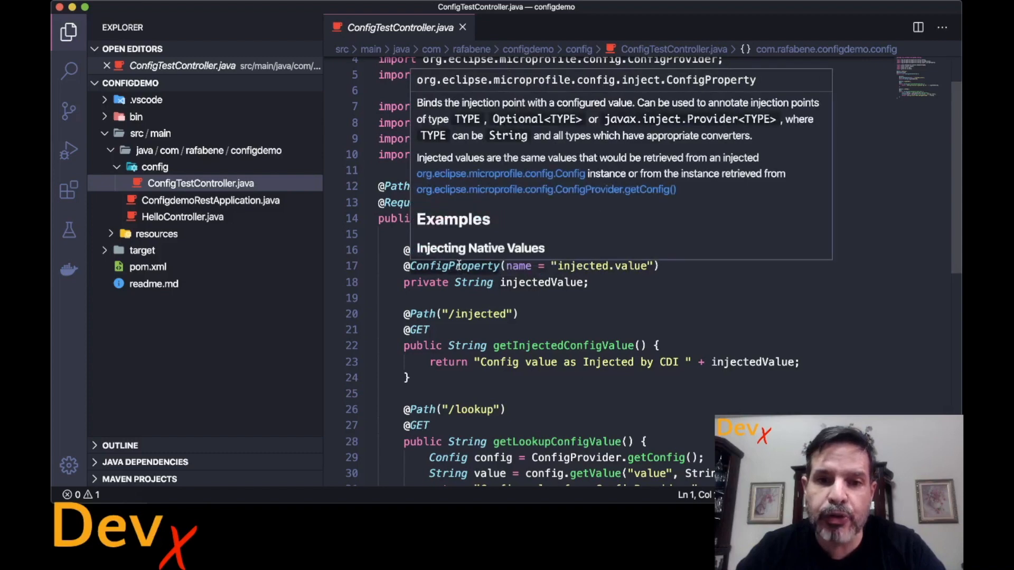
mouse_move(549, 386)
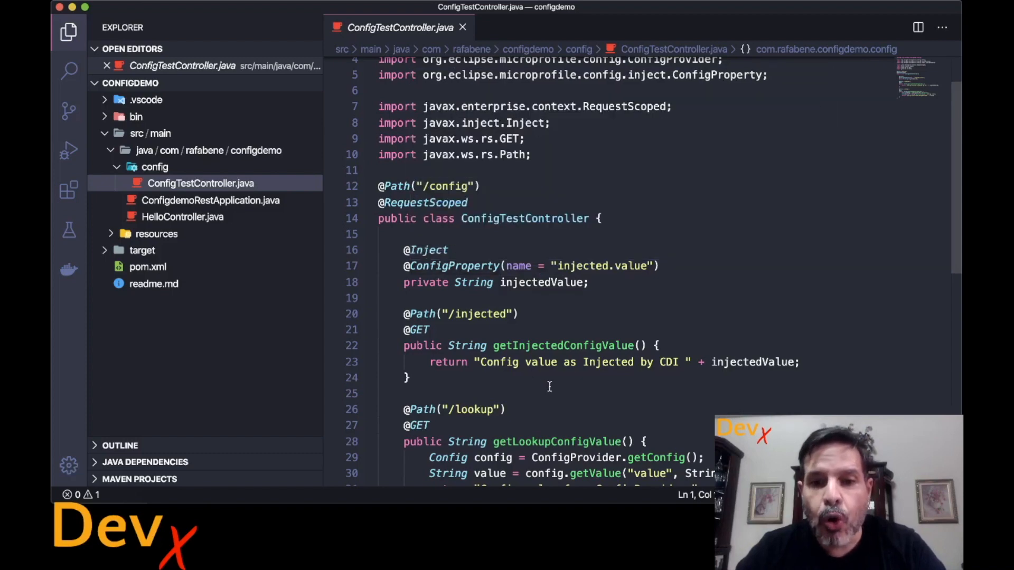
- Highlight the Config type and the getValue lookup call in ConfigTestController.java
double_click(448, 319)
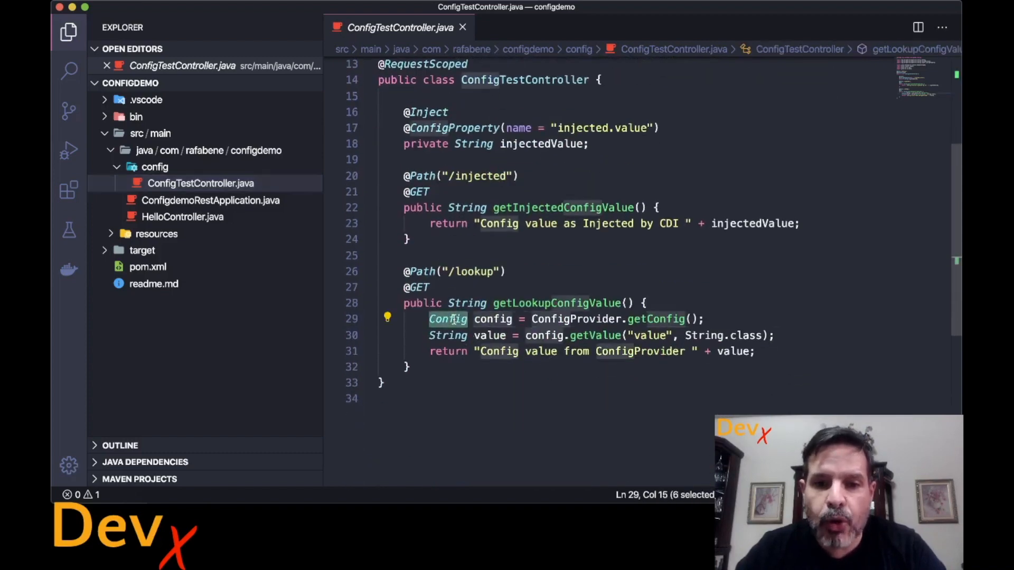
double_click(595, 335)
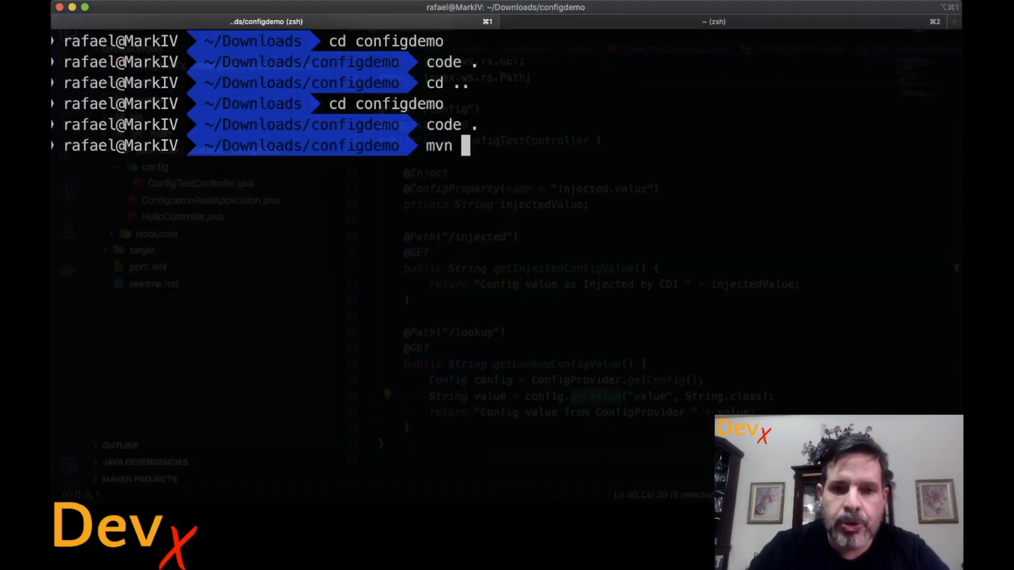
- Build with mvn package and launch target/configdemo.jar from the terminal
type("pa")
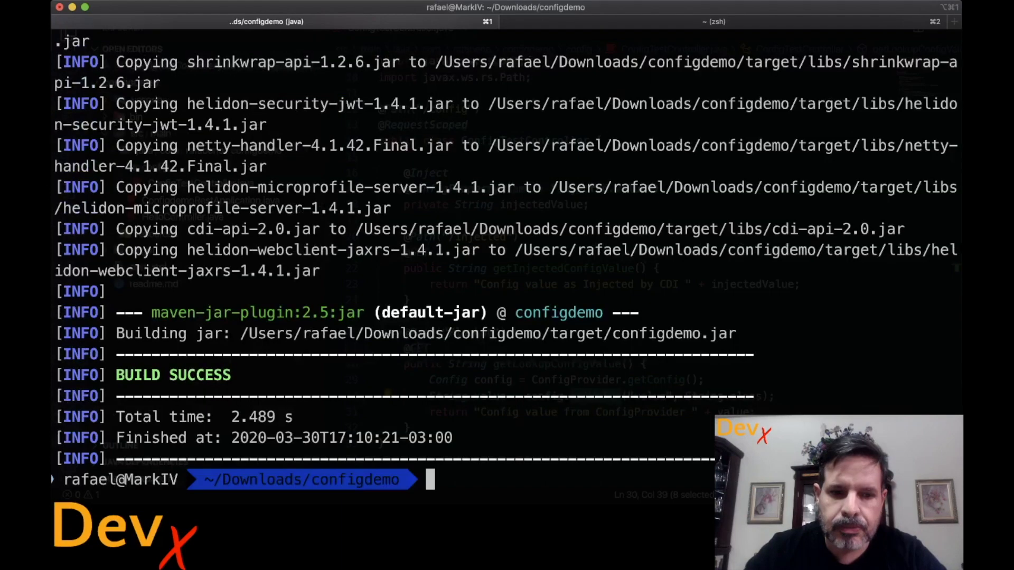
type("java -jar co")
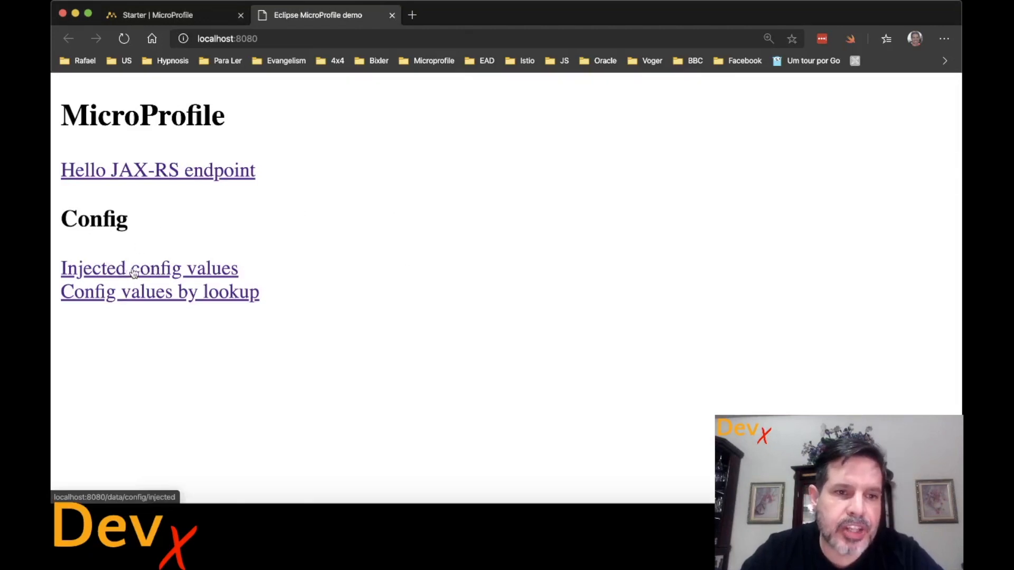
- View the injected config values endpoint, then return to the MicroProfile website tab
left_click(149, 268)
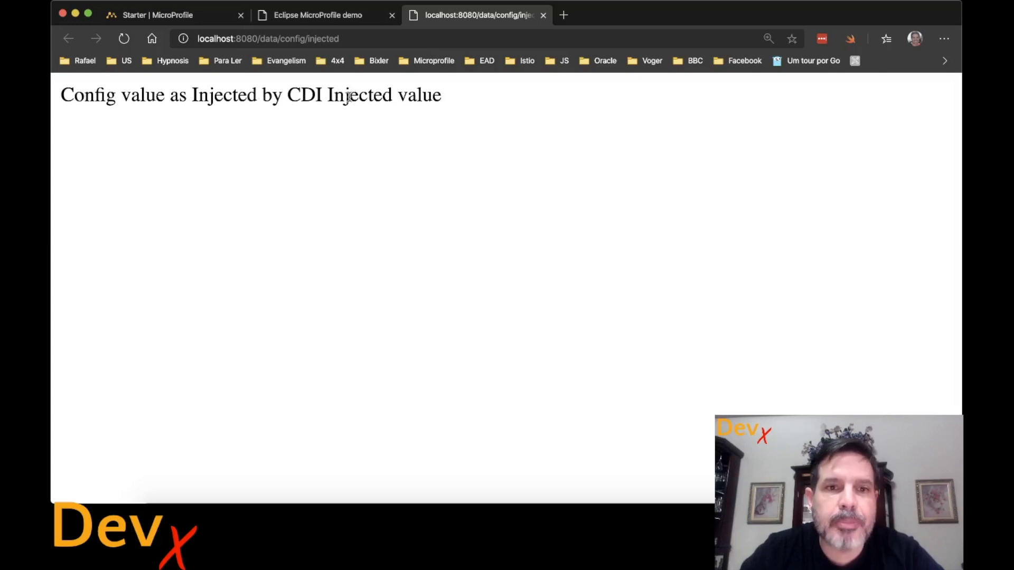
mouse_move(682, 385)
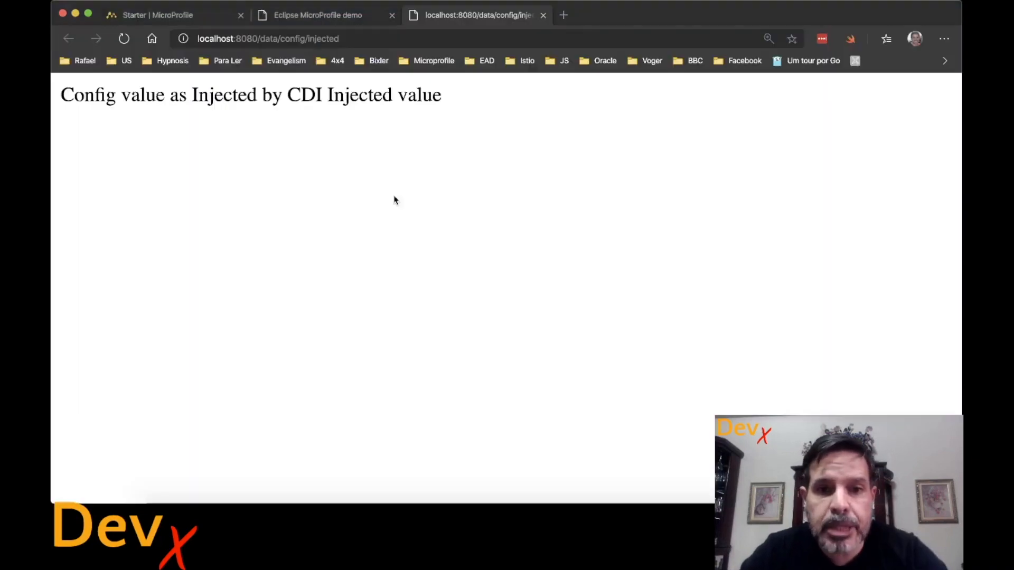
left_click(162, 15)
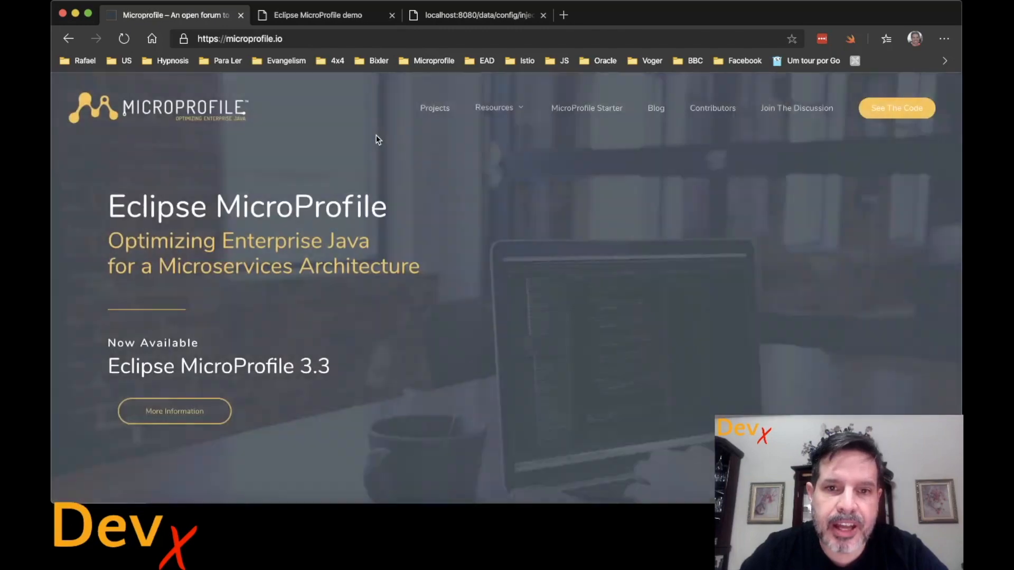
- Show the Eclipse MicroProfile home page in the first browser tab
left_click(434, 108)
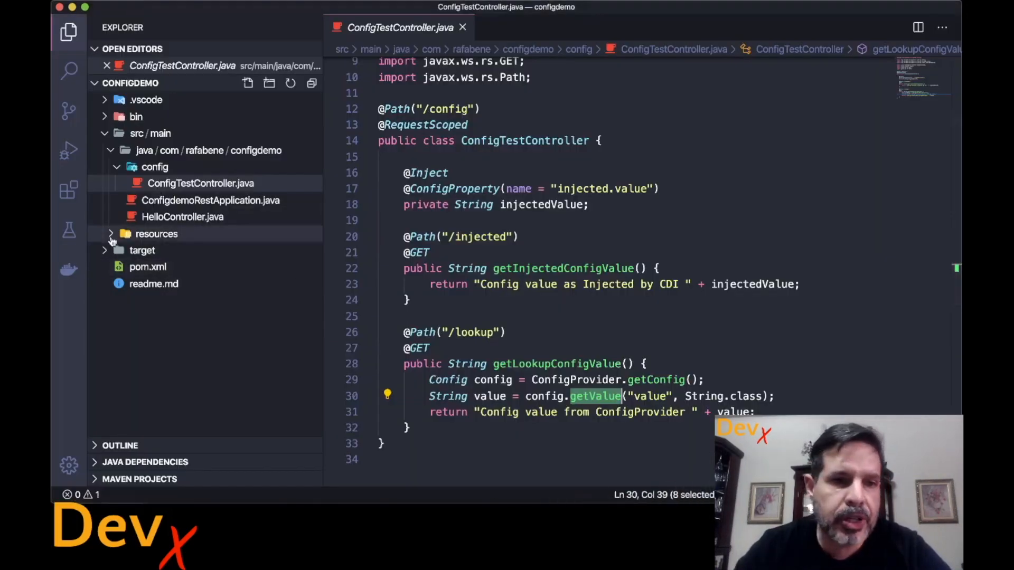
- In META-INF/microprofile-config.properties, change injected.value from 'Injected value' to true
left_click(157, 233)
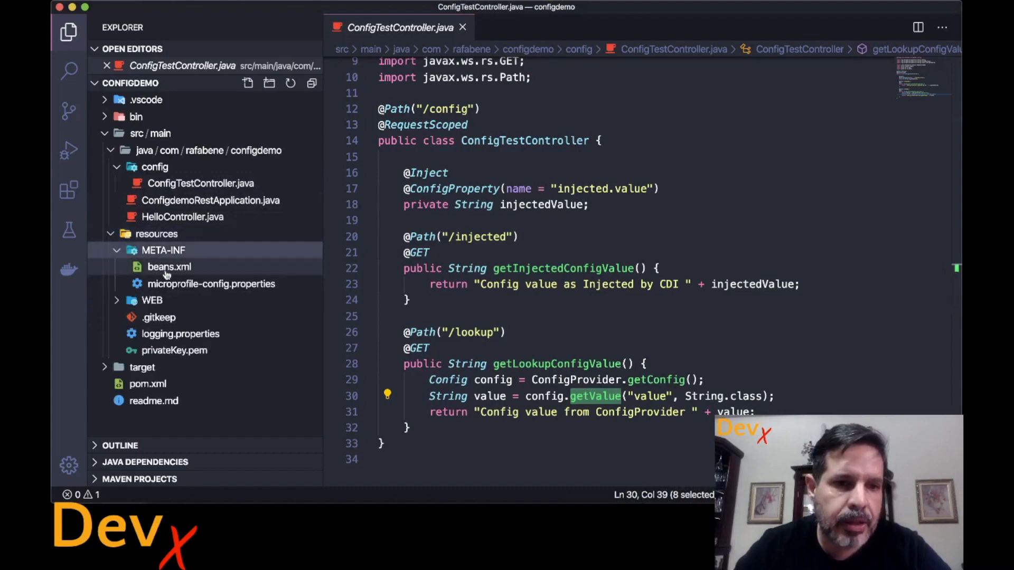
left_click(211, 284)
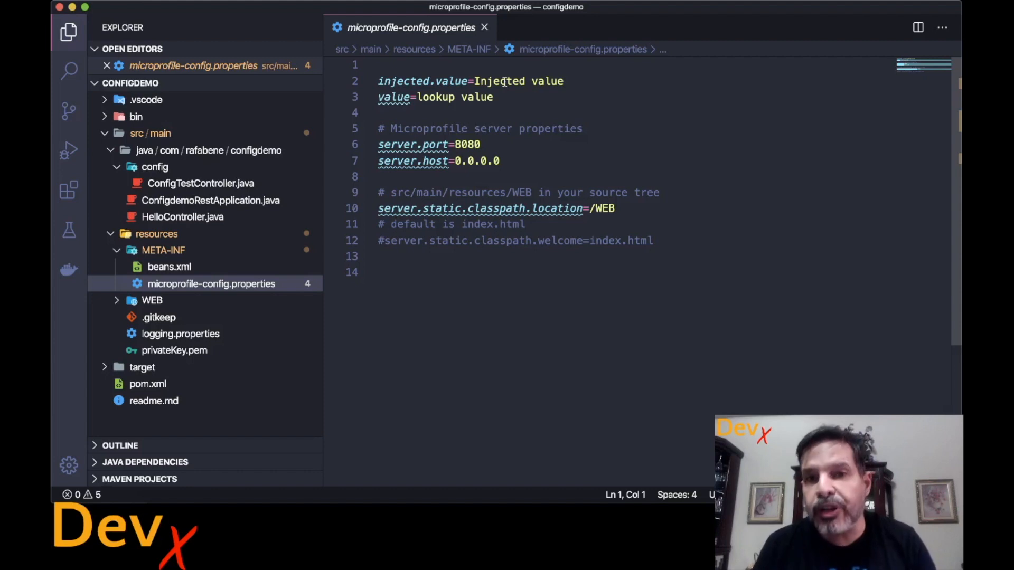
left_click_drag(475, 82, 563, 82)
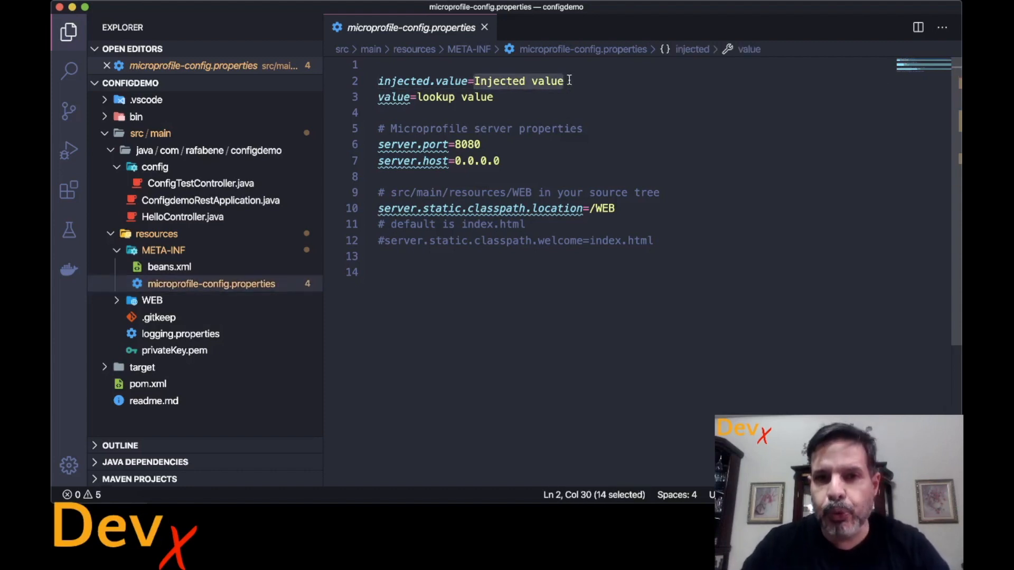
type("true")
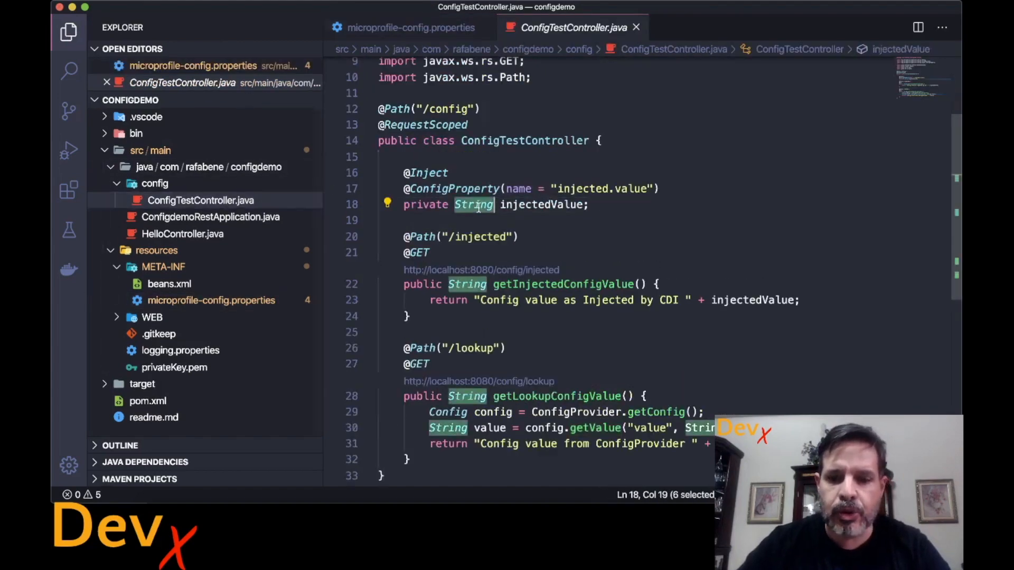
- Declare the injectedValue field as boolean instead of String
type("boole")
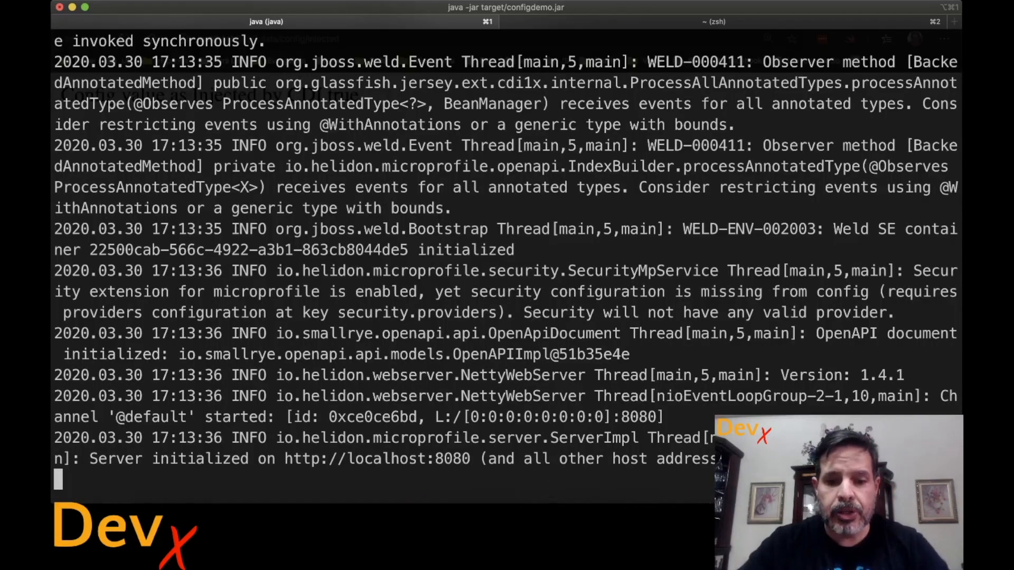
- Stop the running server with Ctrl+C so configdemo.jar can be rebuilt and rerun
key("ctrl+c")
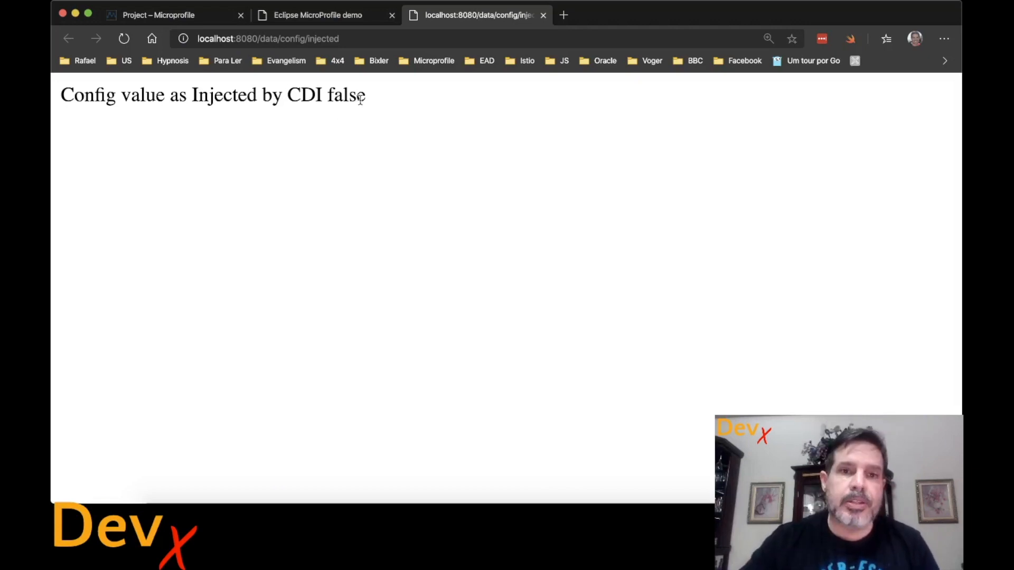
- Return to the MicroProfile demo home page at localhost:8080 and follow a Config link
left_click(317, 14)
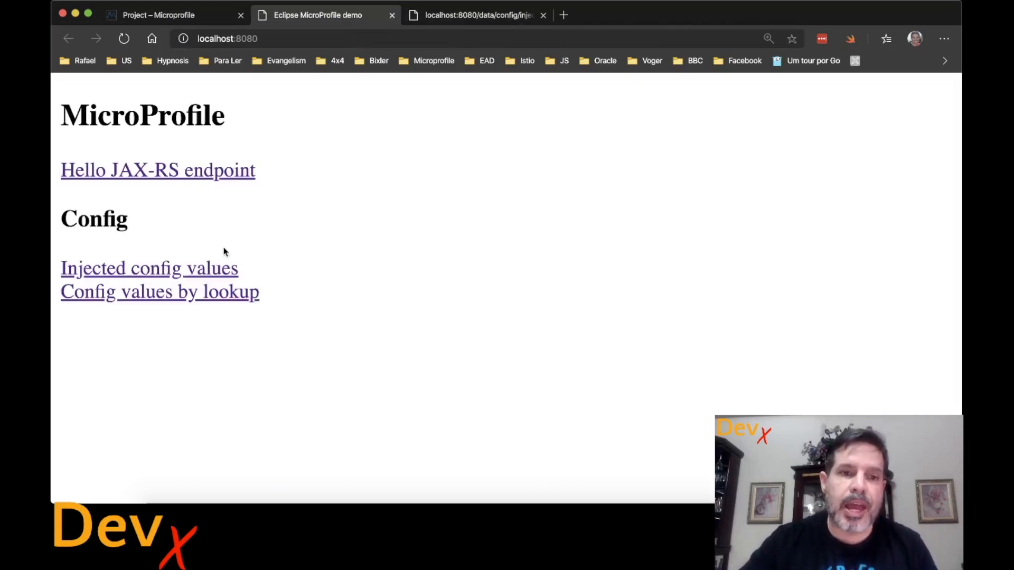
left_click(159, 292)
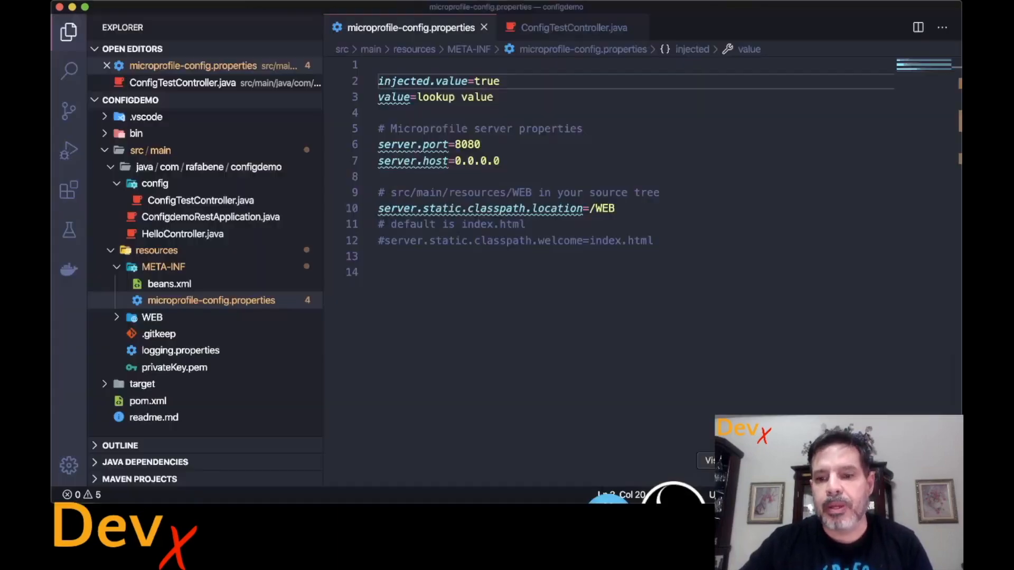
- In ConfigTestController.java, read int portNumber = config.getValue("portNumber", Integer.class) in getLookupConfigValue and save
left_click(572, 28)
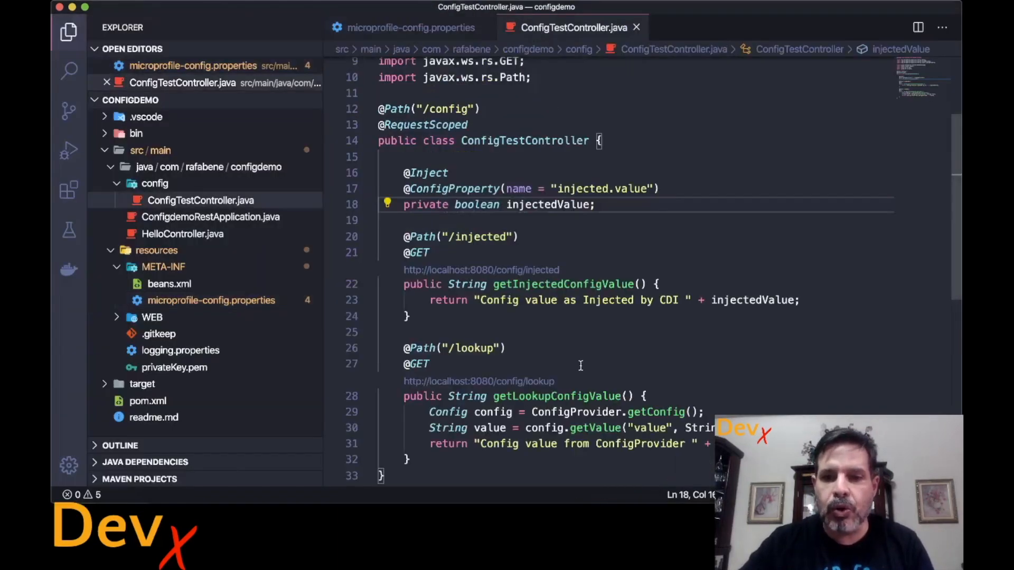
mouse_move(575, 412)
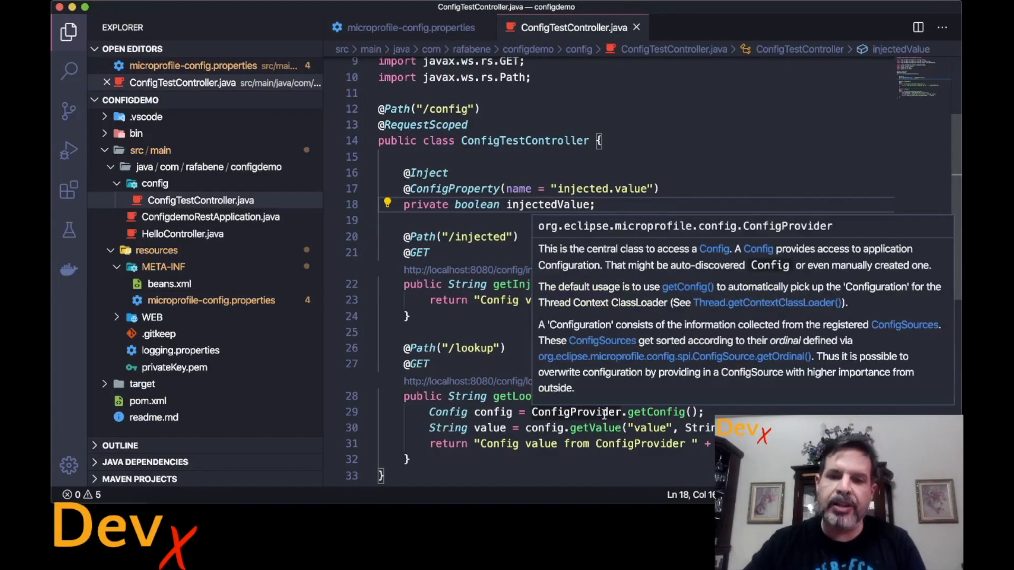
double_click(448, 412)
type("config.getValue(propertyName, propertyType")
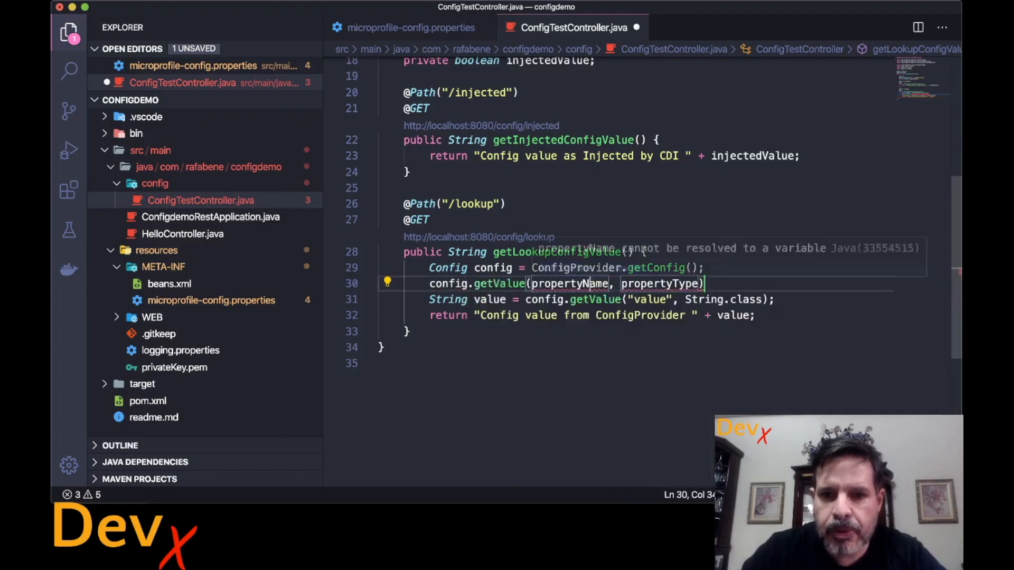
type("\"portNumber\"")
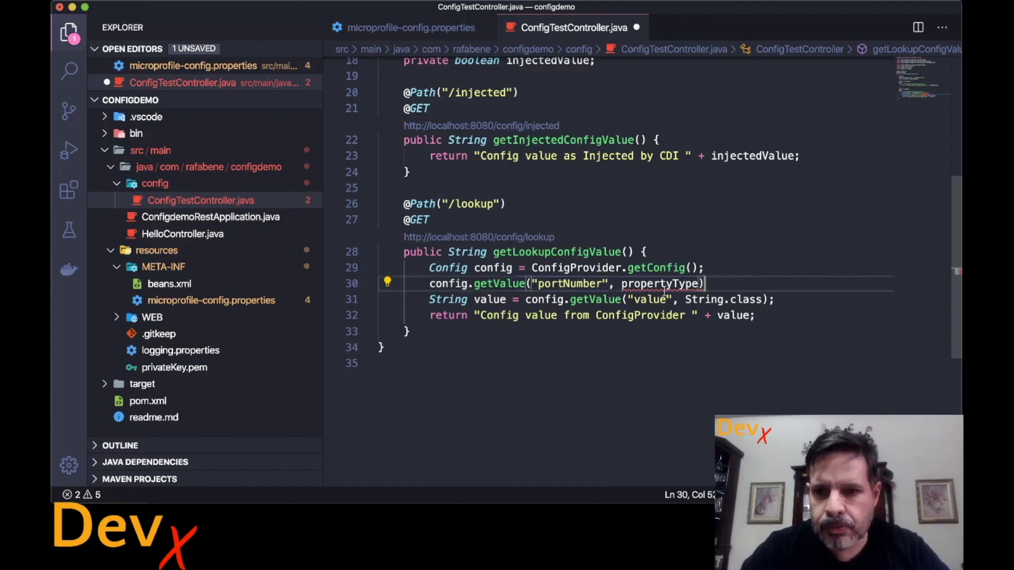
type("Integer.class")
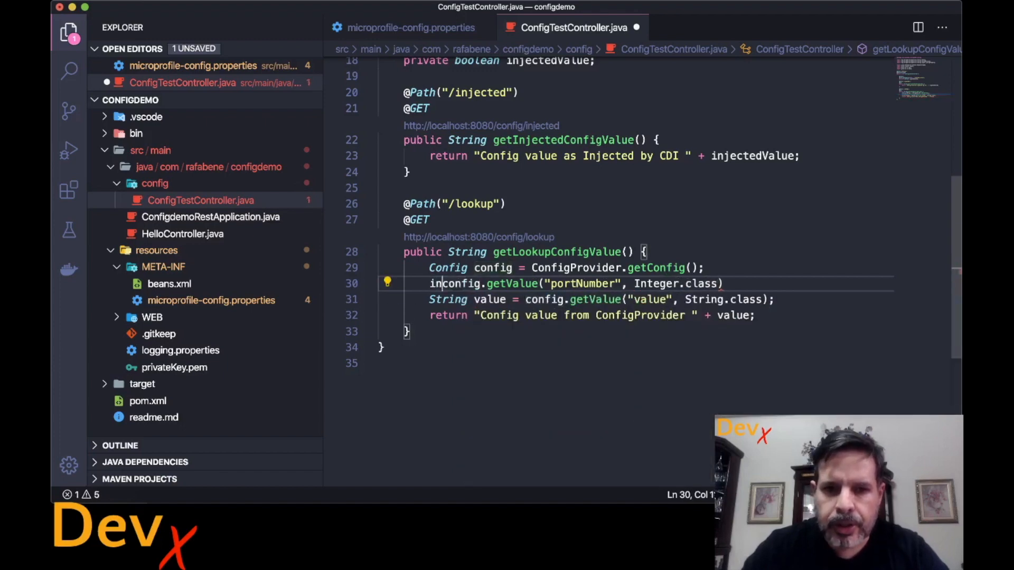
type("int port")
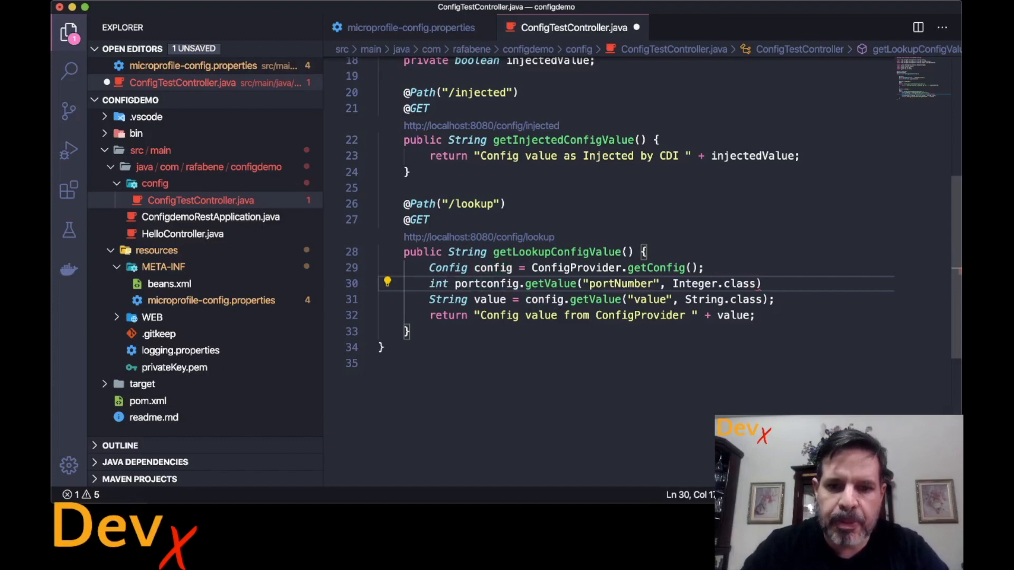
type("Number =")
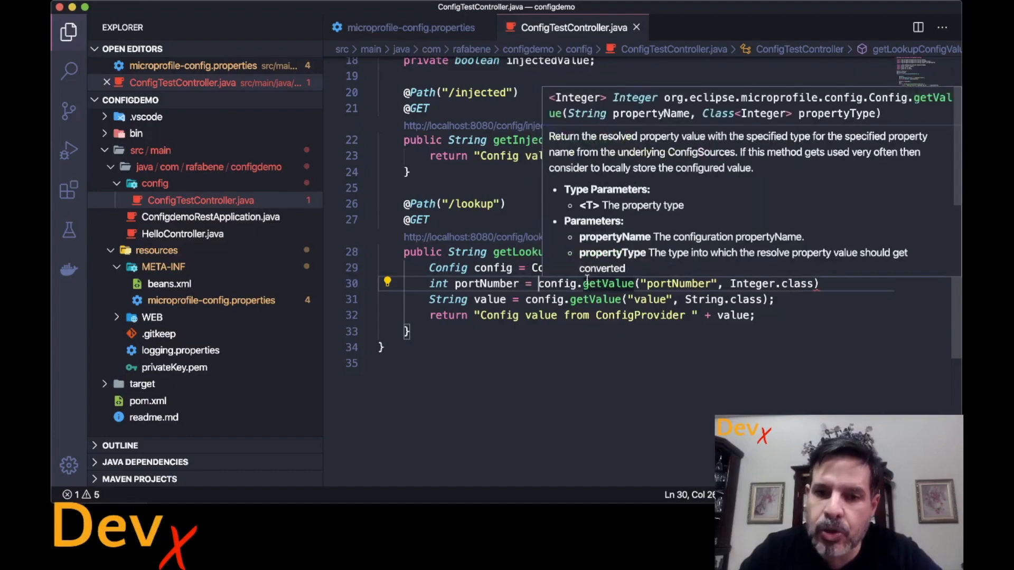
left_click(568, 497)
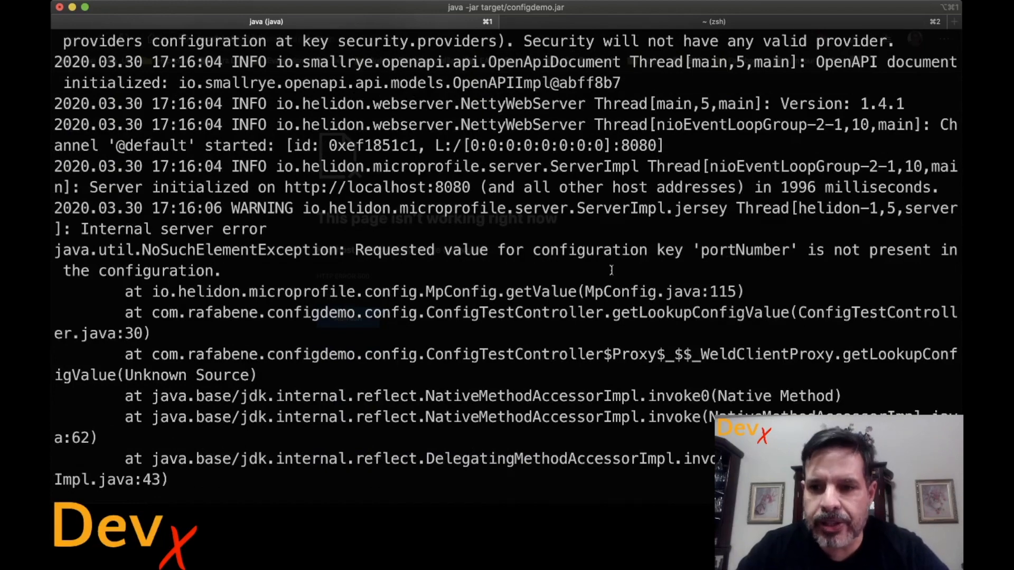
- Stop the server, export PORTNUMBER=8080, and relaunch java -jar target/configdemo.jar
key("ctrl+c")
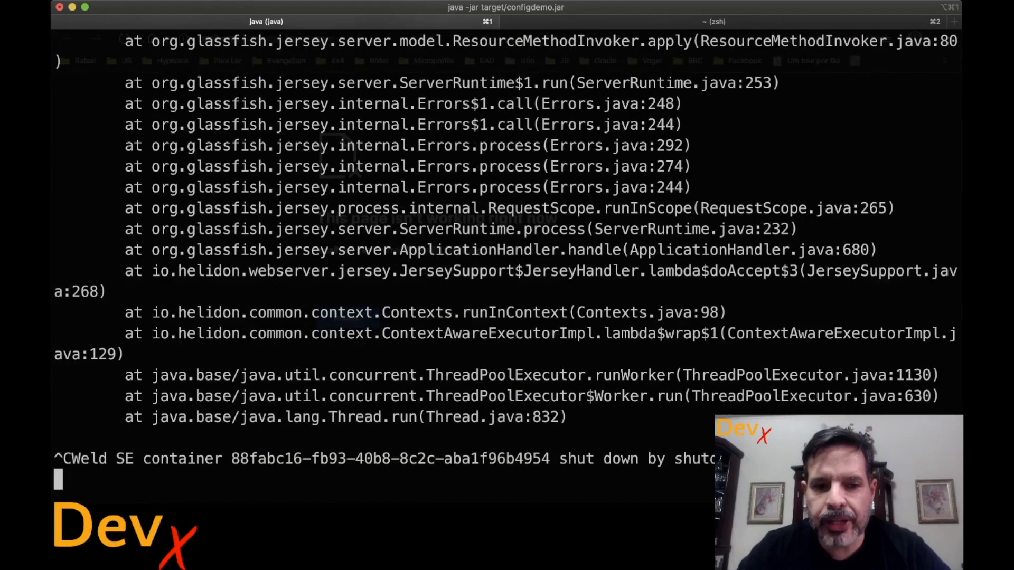
type("epoxr")
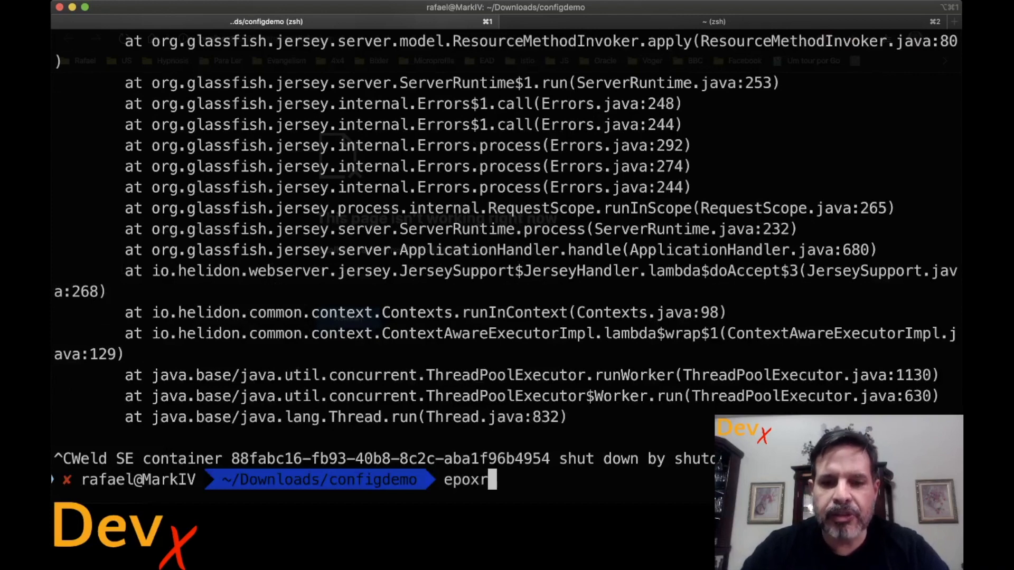
type("export")
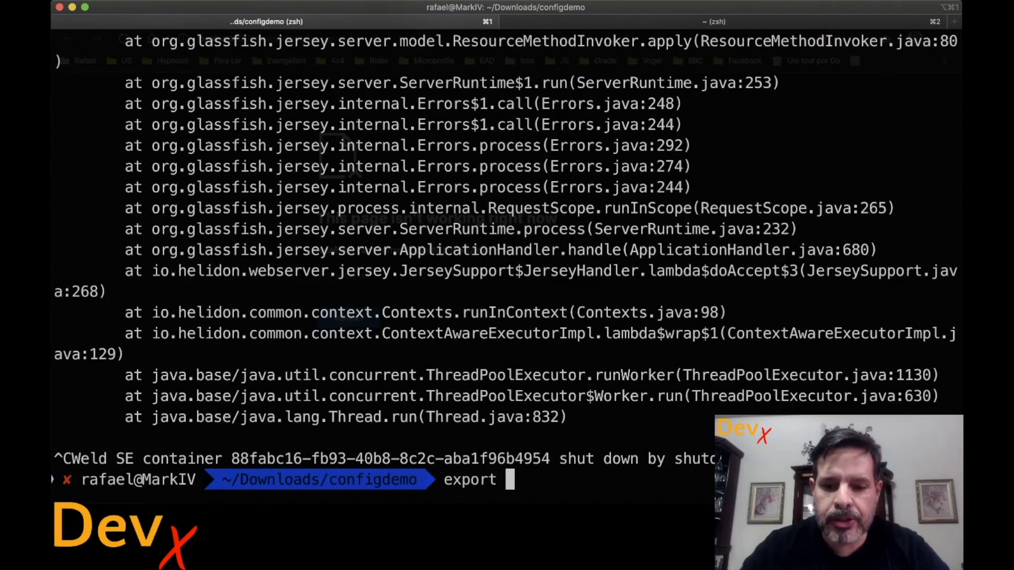
type("PORTNUMBER=")
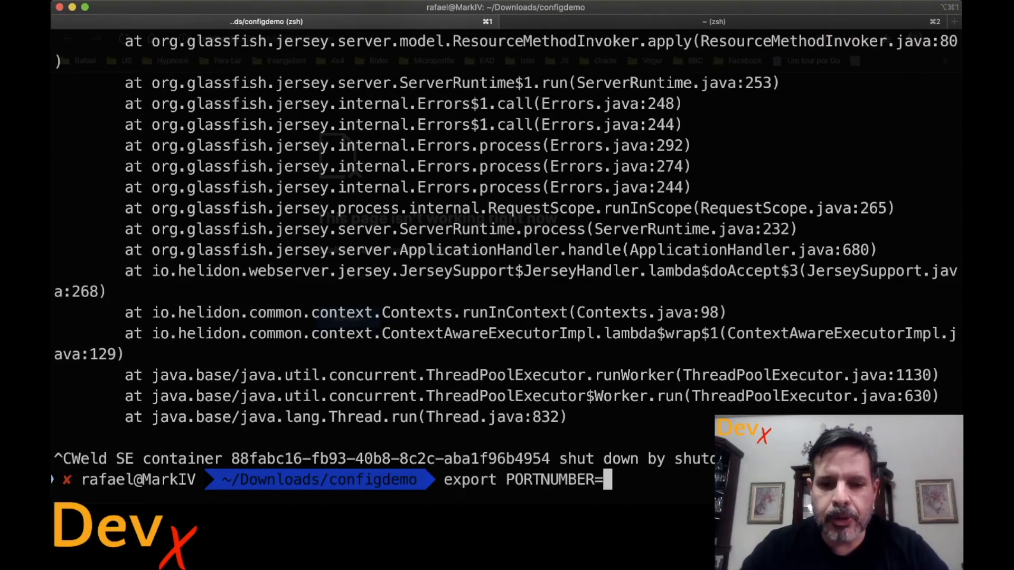
type("8080")
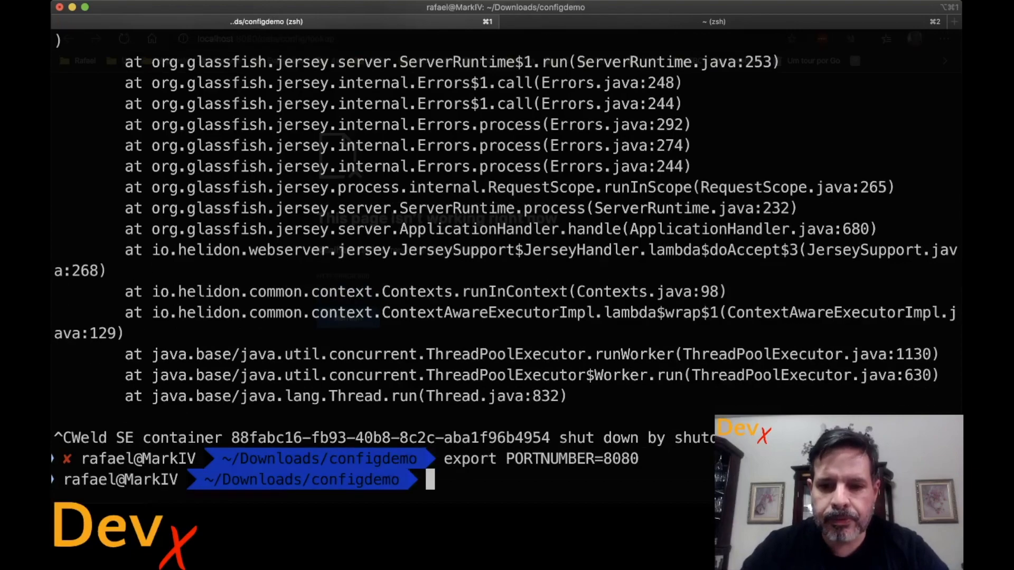
type("java -jar target/configdemo.jar")
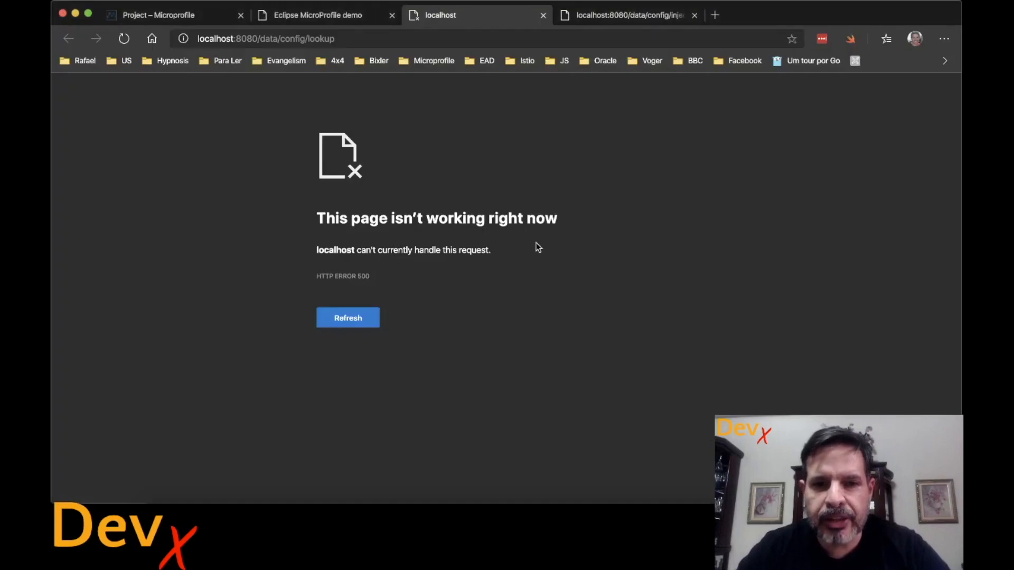
left_click(348, 318)
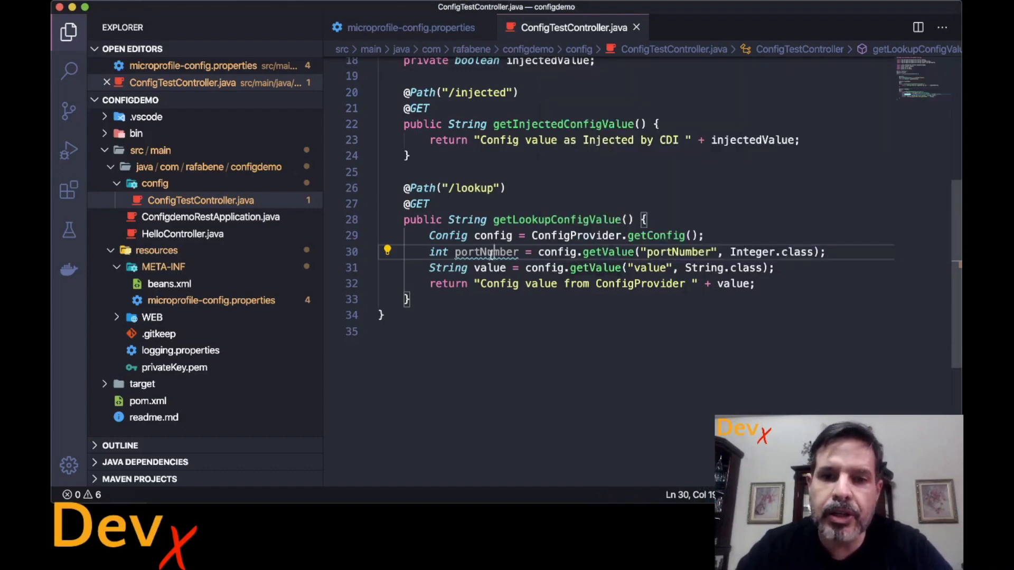
- Make the injected field a String anotherProperty with defaultValue "A value default"
double_click(486, 251)
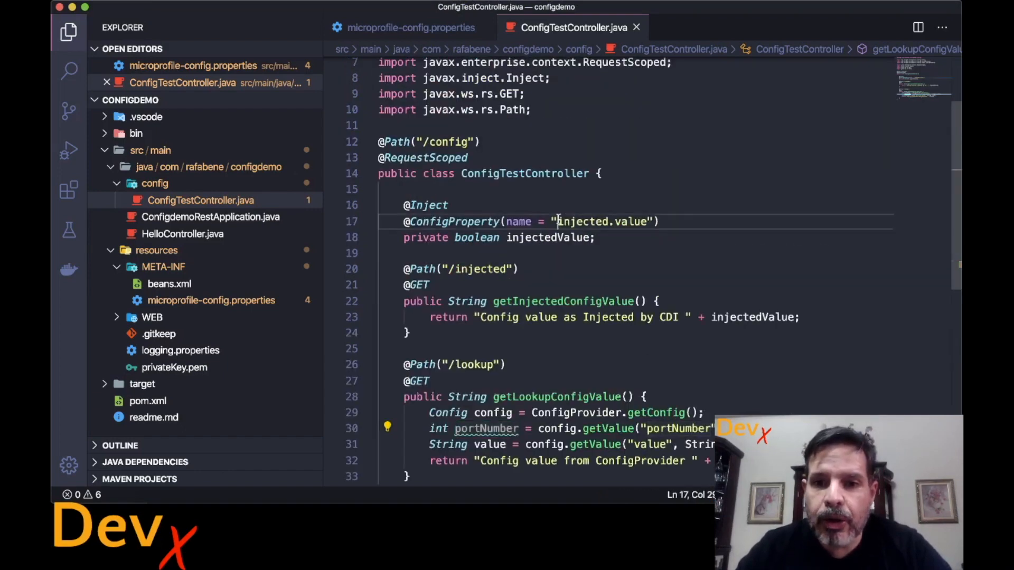
type("anotherProperty")
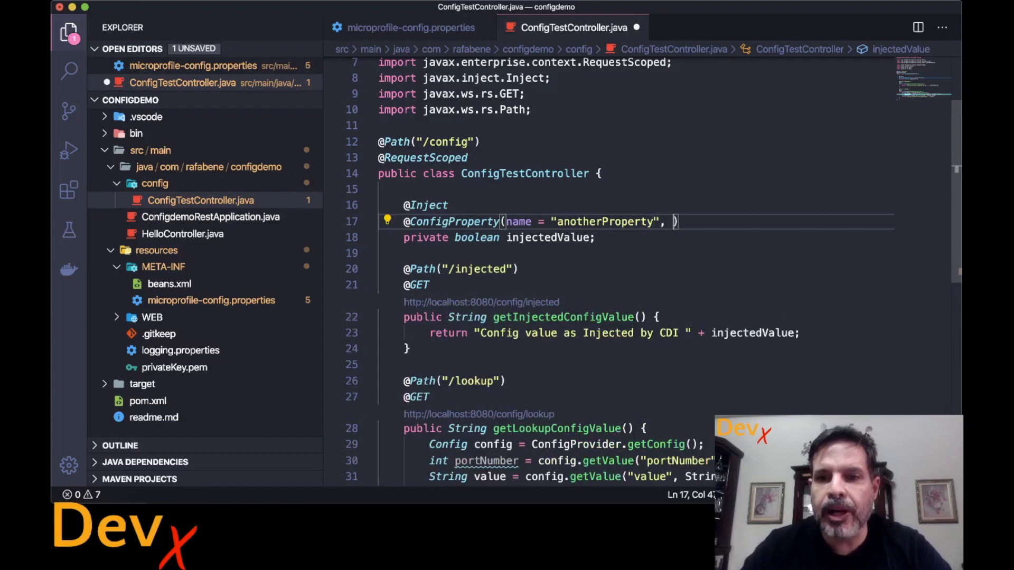
type("defaultValue =")
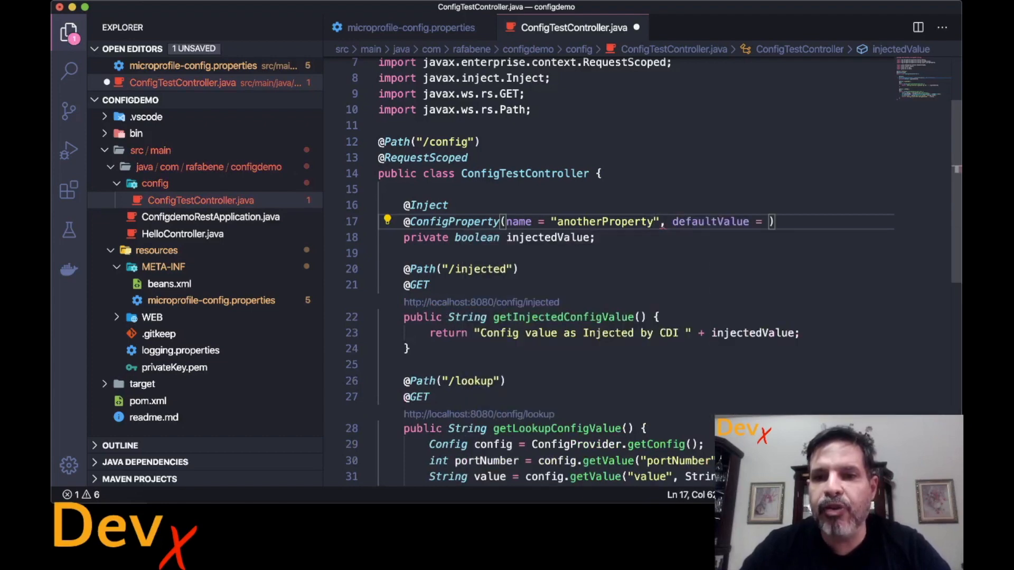
type("\"\"")
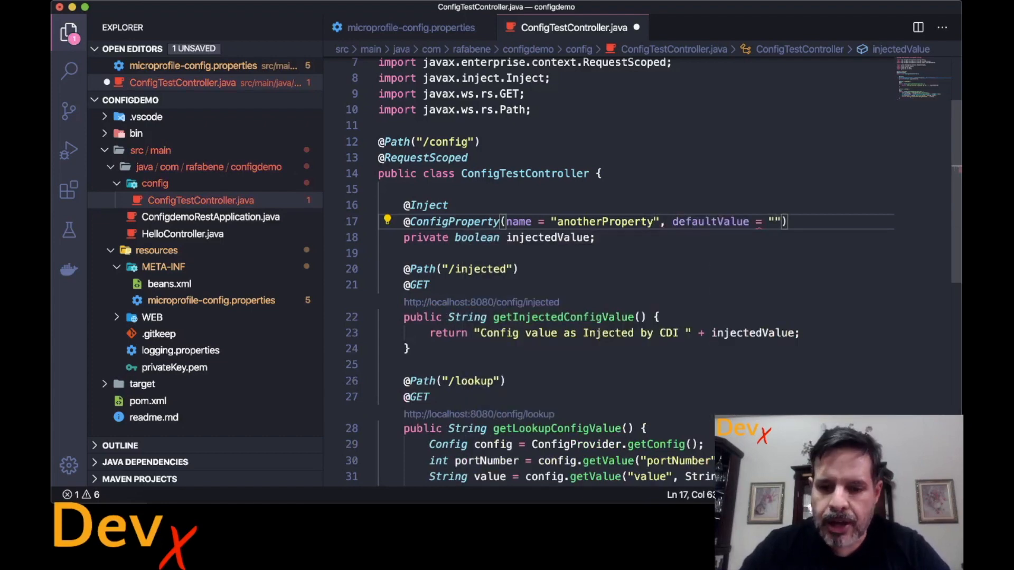
type("A value that")
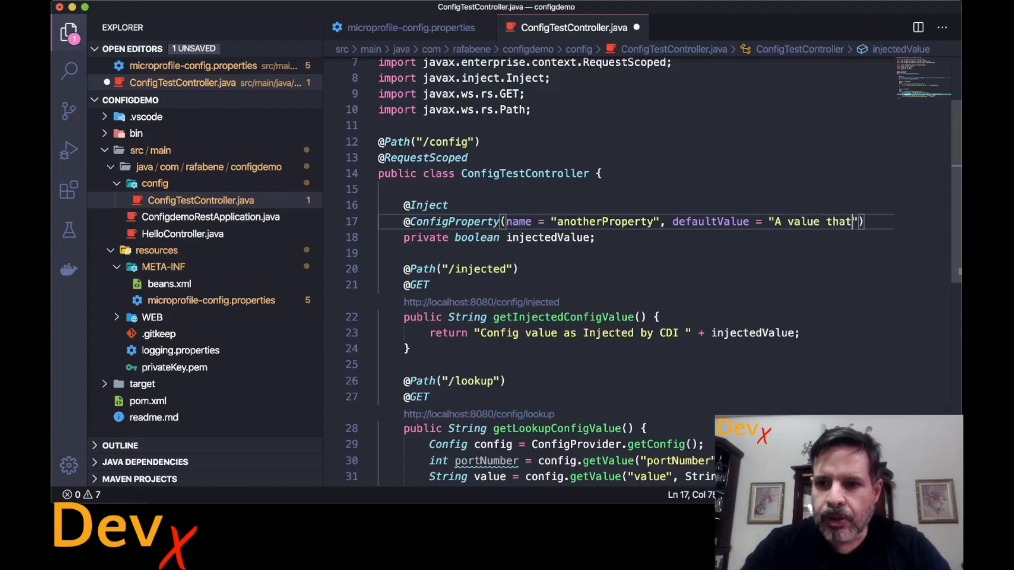
type("defaul")
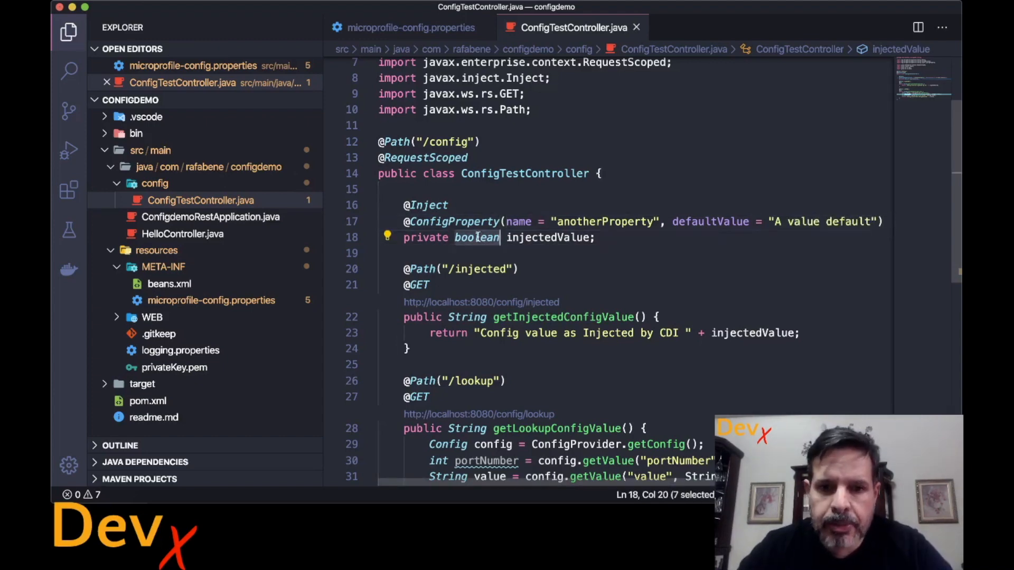
type("String")
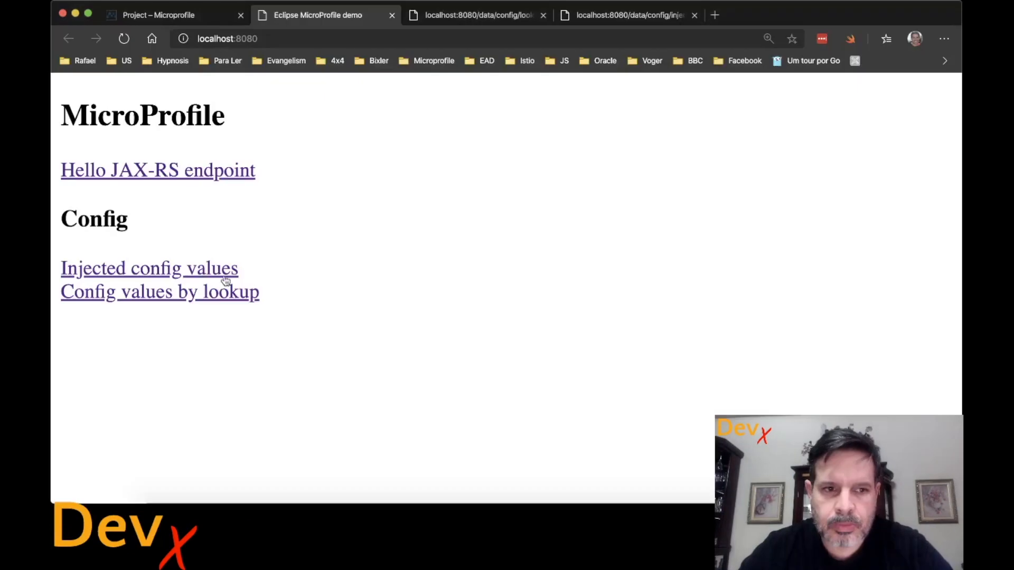
- View the Injected config values page showing "Config value as Injected by CDI A value default"
left_click(149, 268)
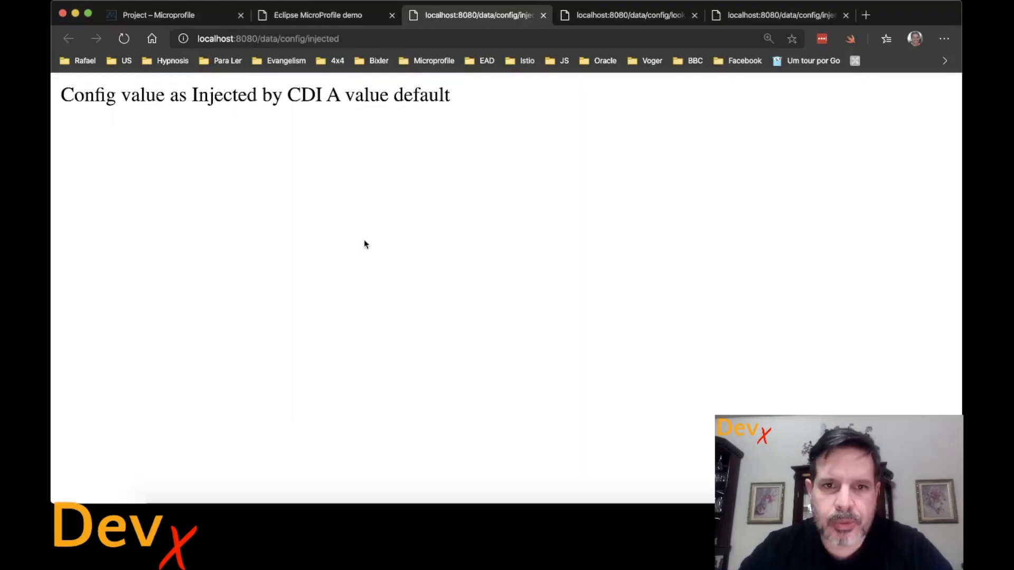